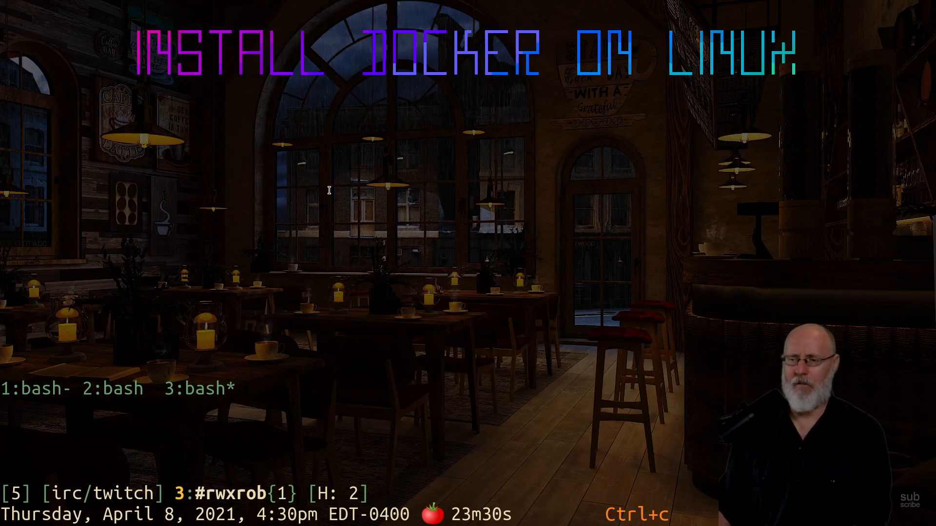
# Change into the /tmp directory and list its contents
pyautogui.write('jk')
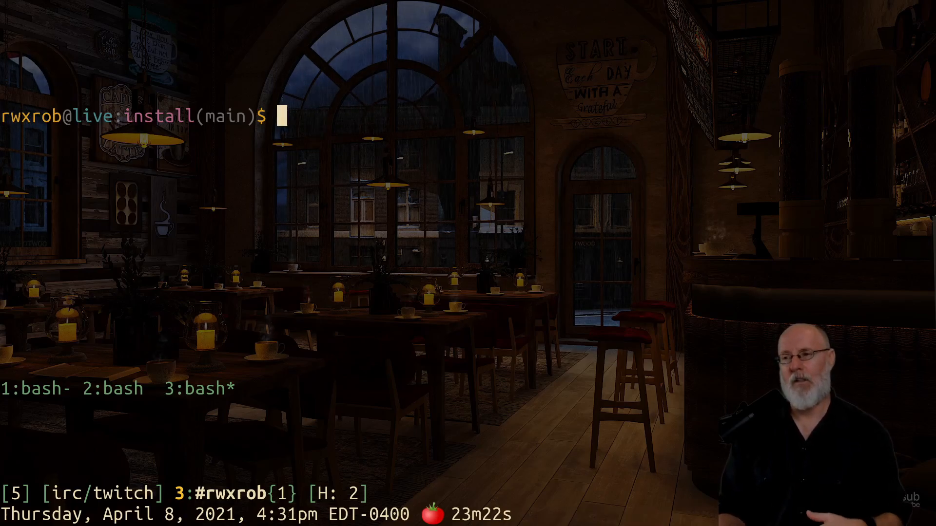
pyautogui.write('cd')
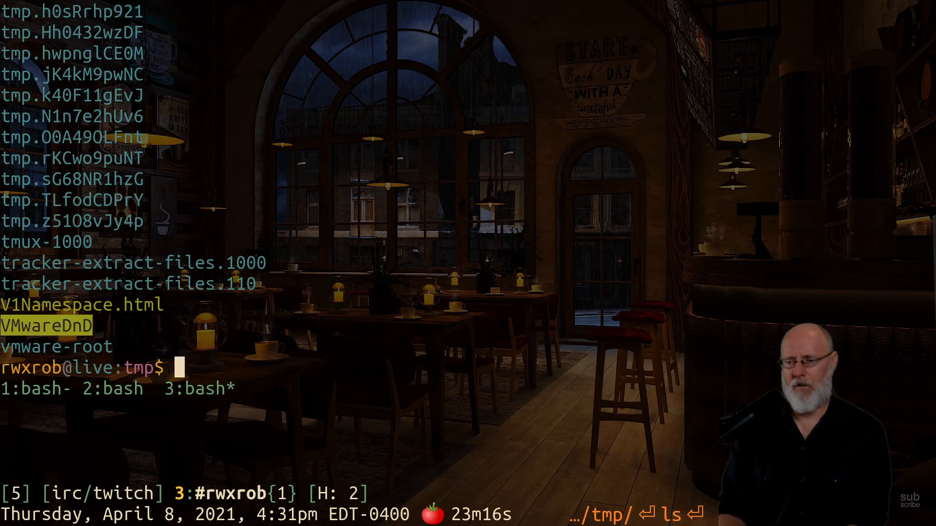
# Make a docker folder inside /tmp, enter it and confirm it is empty with pwd and ls
pyautogui.write('mkdir docker')
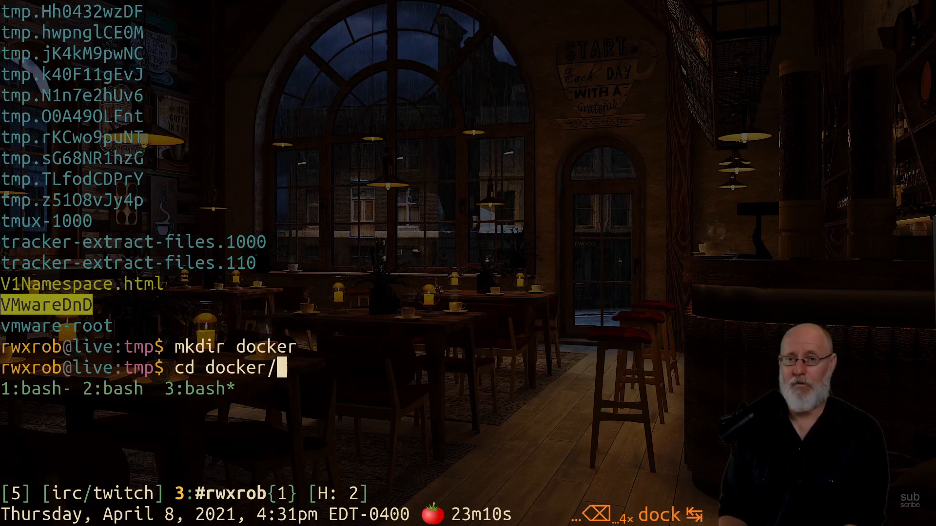
pyautogui.write('ls')
pyautogui.write('pwd')
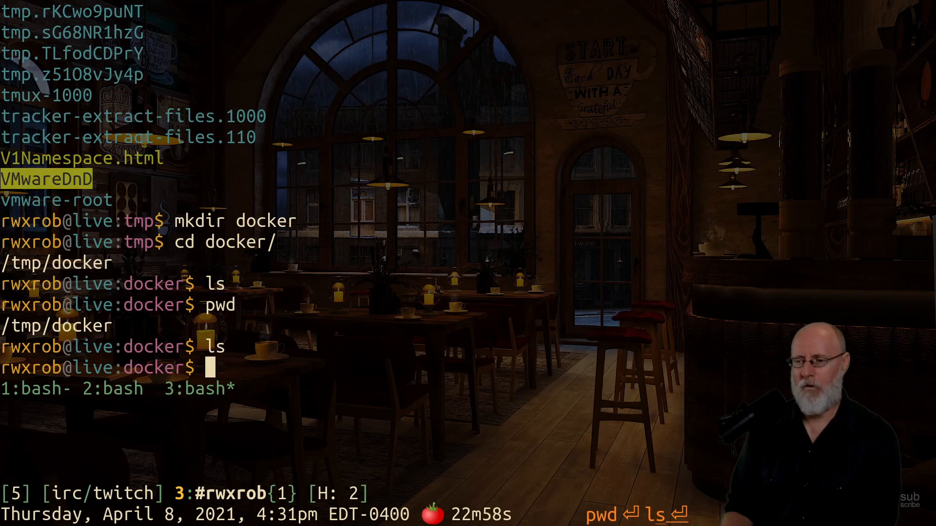
pyautogui.write('curl -LO https')
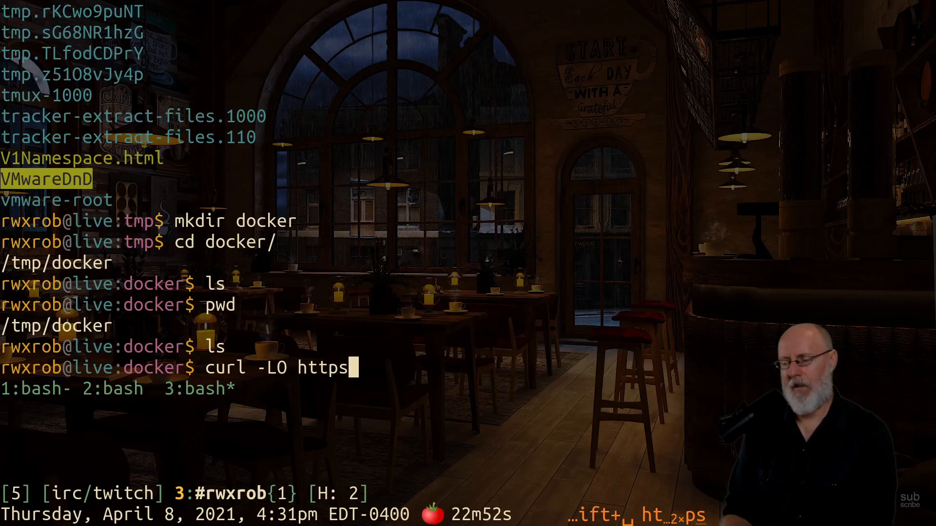
pyautogui.write('://')
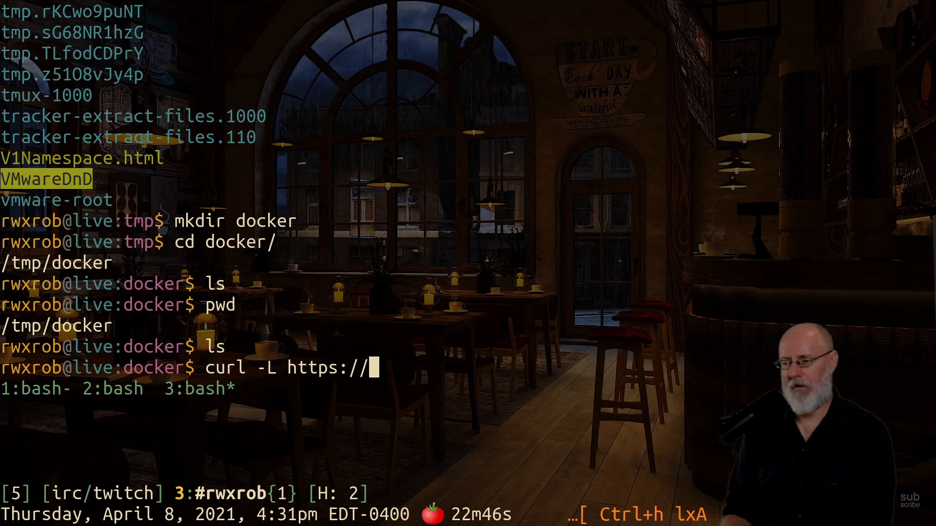
pyautogui.write('get.docker.co')
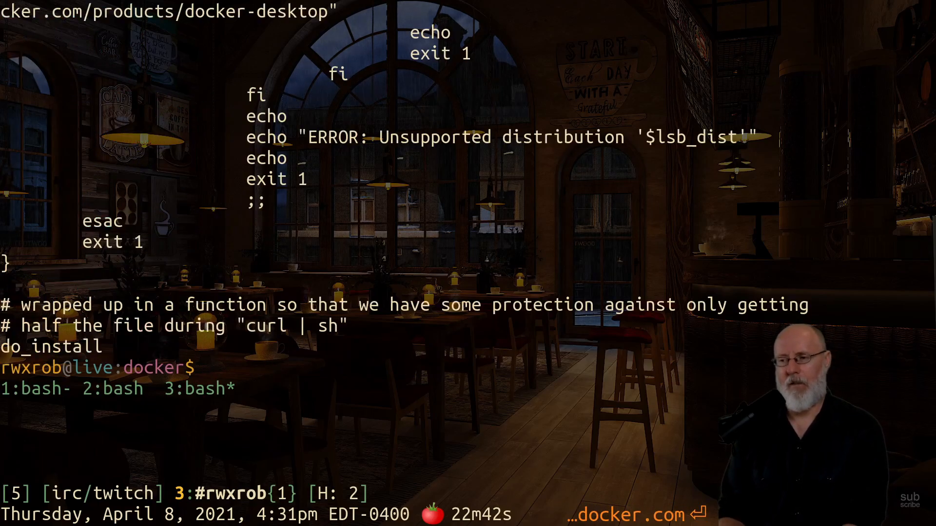
# Save get.docker.com's script as install-docker with curl -o and view it in vim
pyautogui.write('curl -L https://get.docker.com -o')
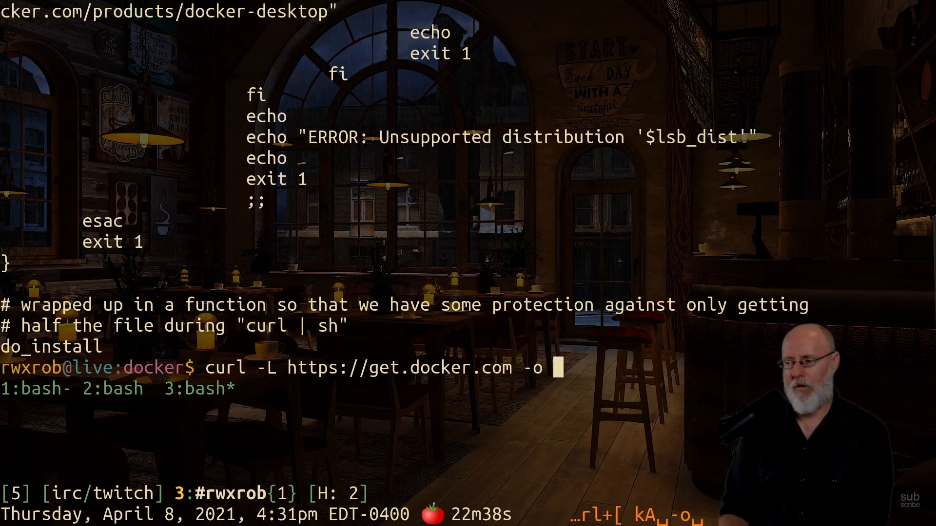
pyautogui.write('instal')
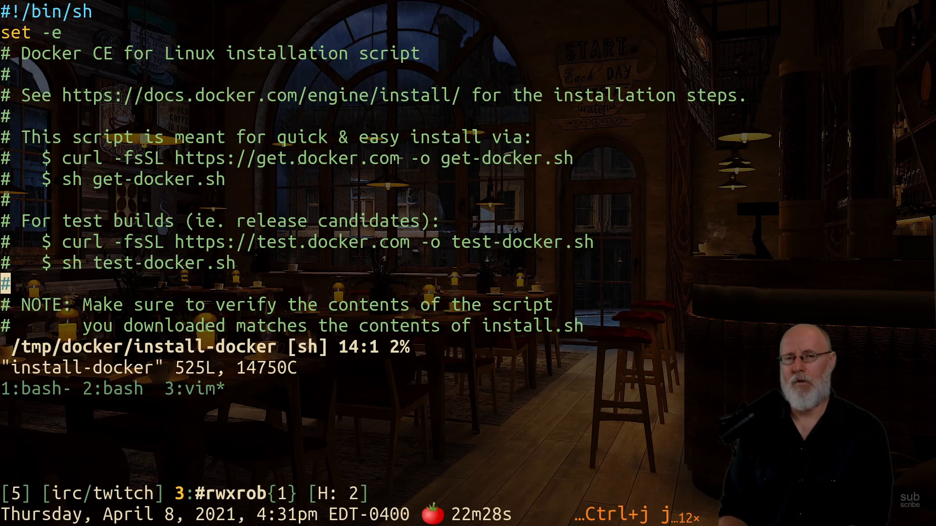
# Scroll to the script's commit hash section and search for 'group'
pyautogui.scroll(-3)
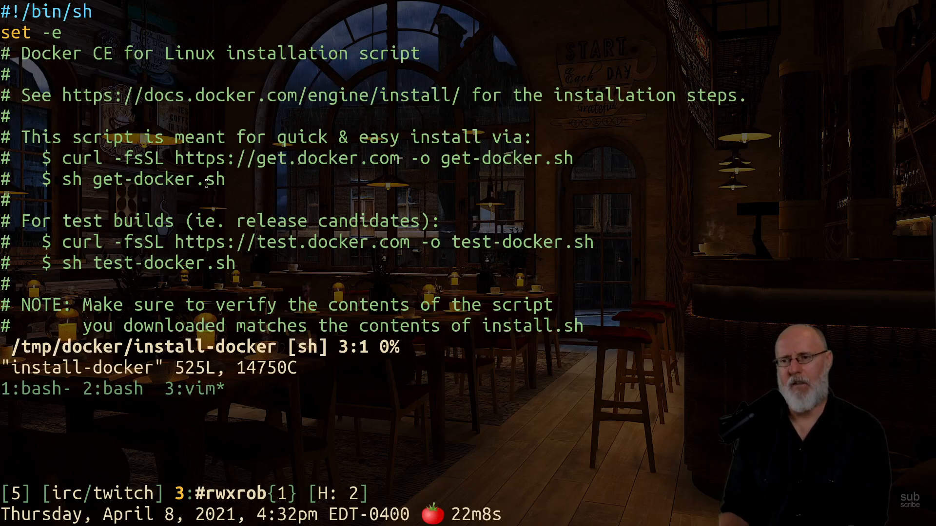
pyautogui.press('j')
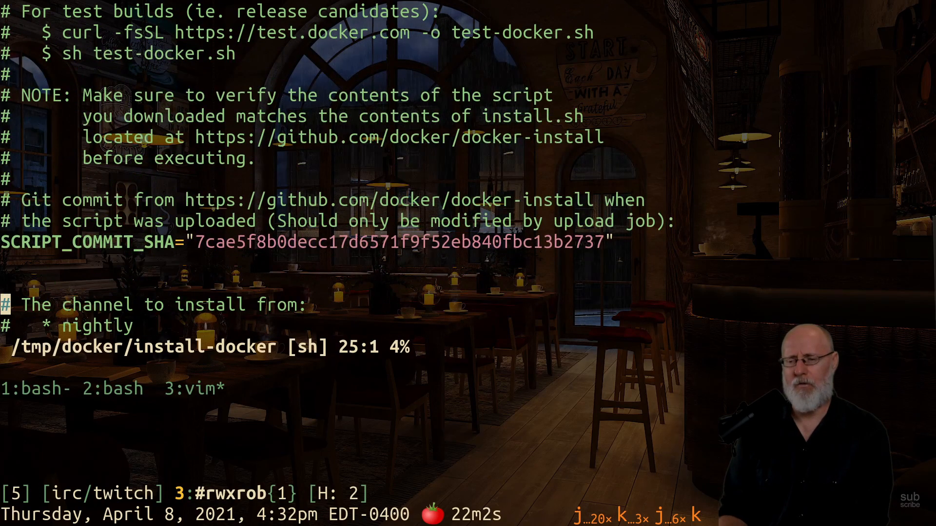
pyautogui.write('group')
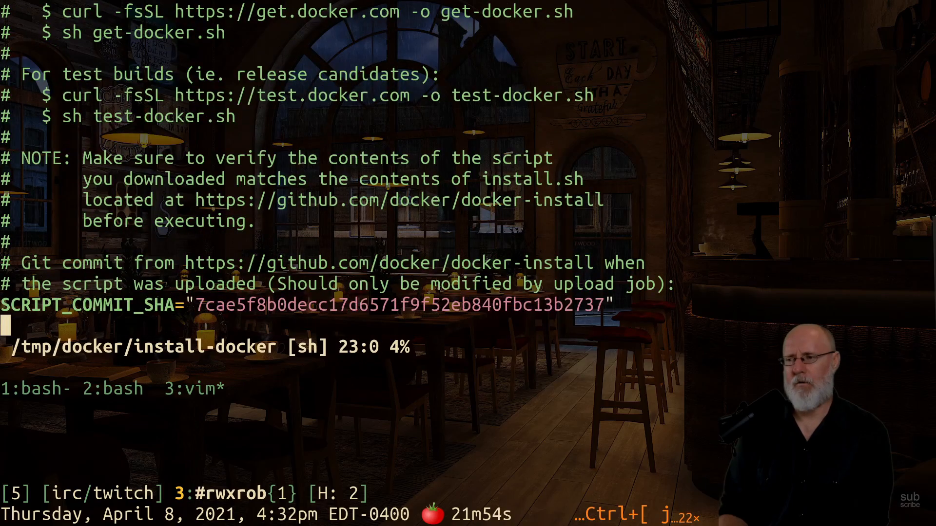
# Continue through install-docker to its final line, searching 'group' occurrences, then leave vim for a new tmux window
pyautogui.scroll(-3)
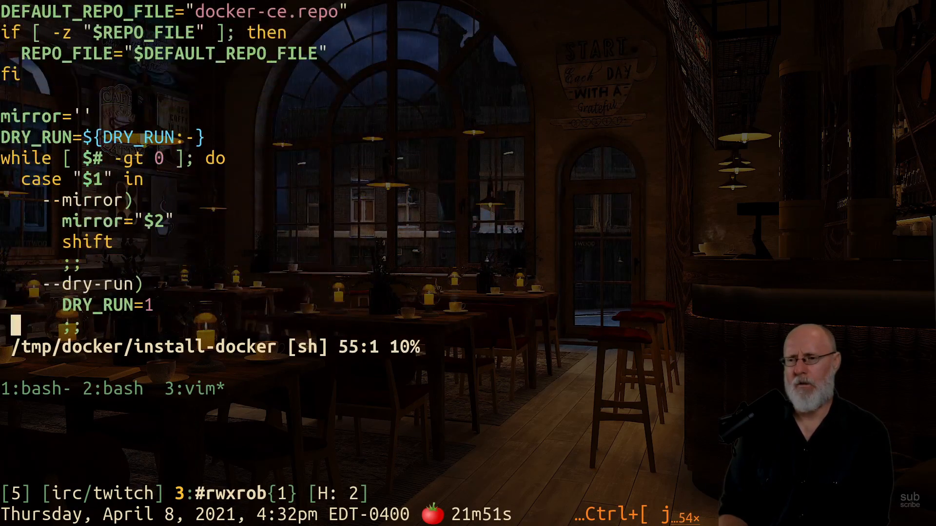
pyautogui.scroll(-3)
pyautogui.write('/')
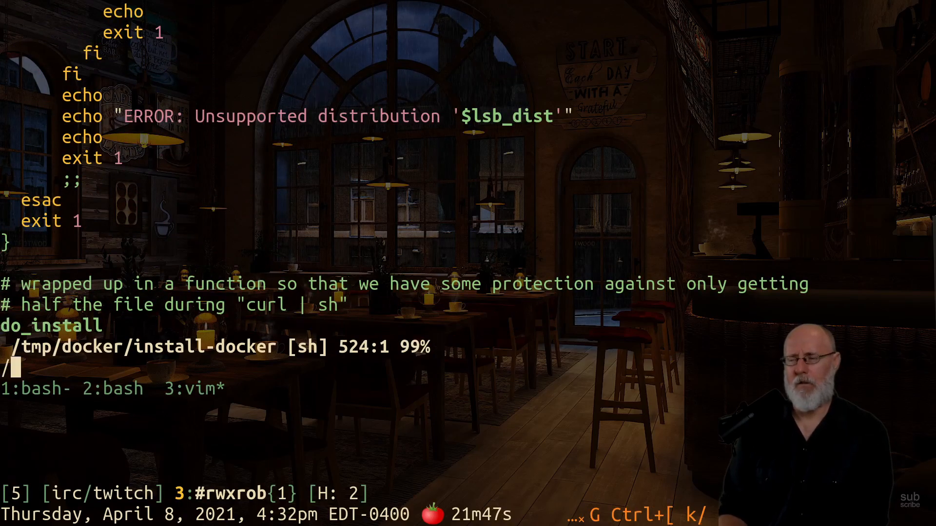
pyautogui.write('gro')
pyautogui.write('cd ')
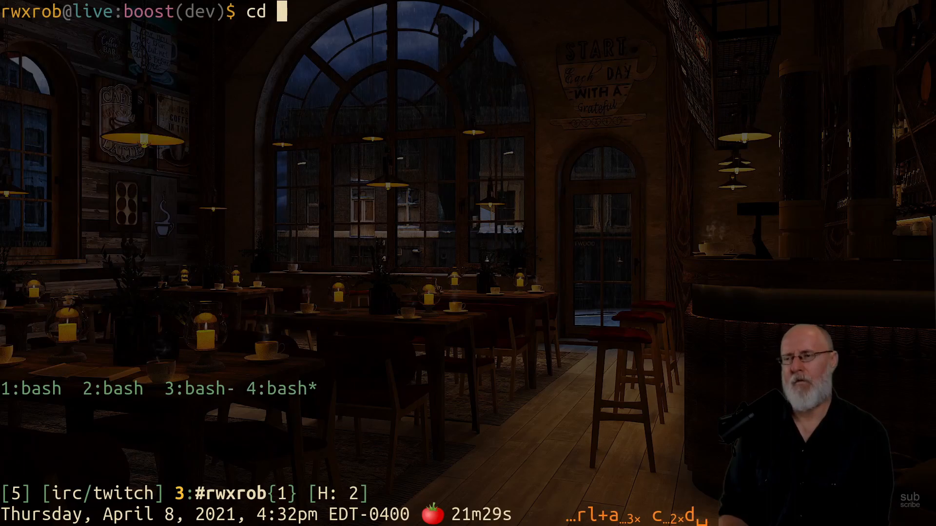
# Enter dotfiles/install, list its scripts and load its install-docker in vim
pyautogui.write('dotfiles/install/')
pyautogui.write('ls')
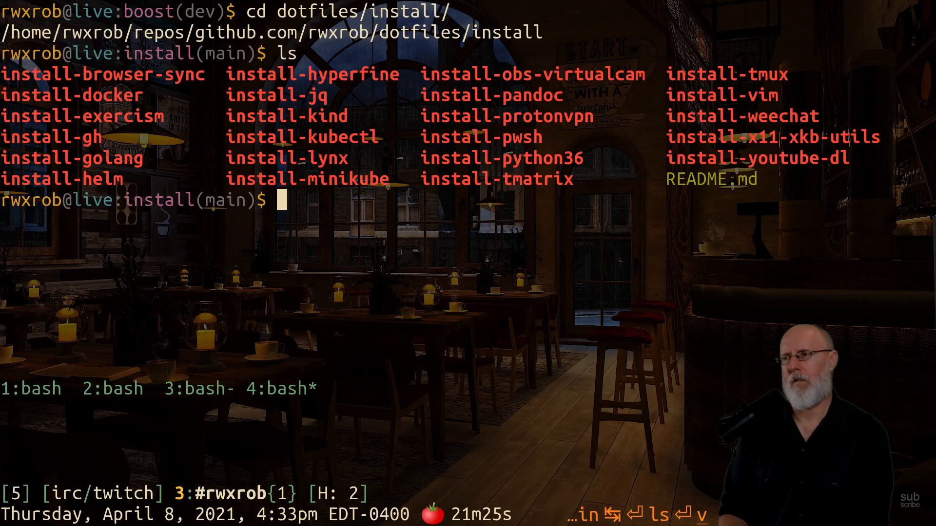
pyautogui.write('vi install-docker')
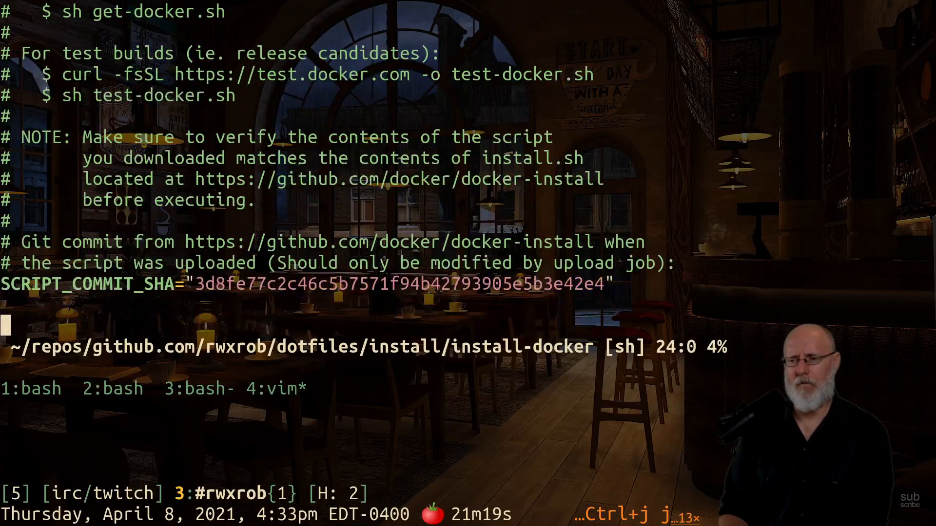
# Search the dotfiles install-docker for group/docker occurrences, note the different commit hash, then quit with :q
pyautogui.scroll(-3)
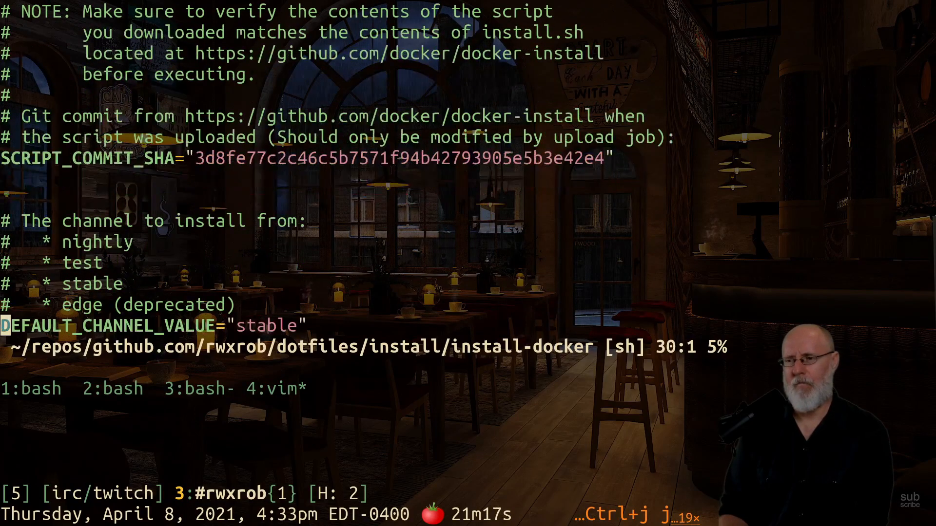
pyautogui.write('/gr')
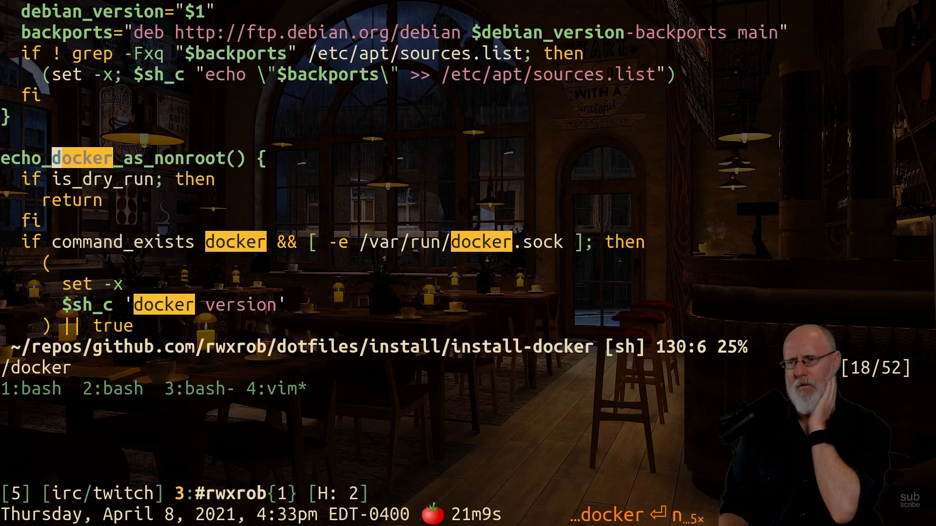
pyautogui.scroll(-3)
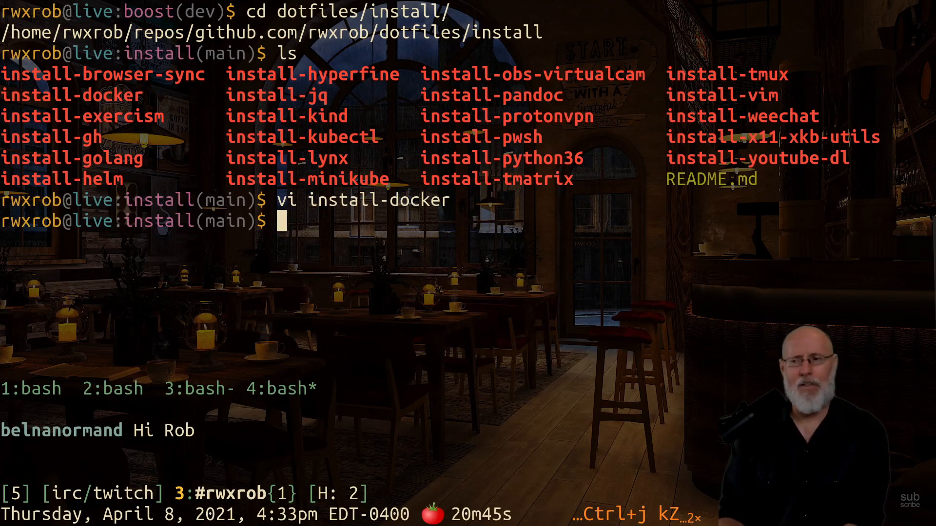
pyautogui.write('ls')
pyautogui.write('vi /')
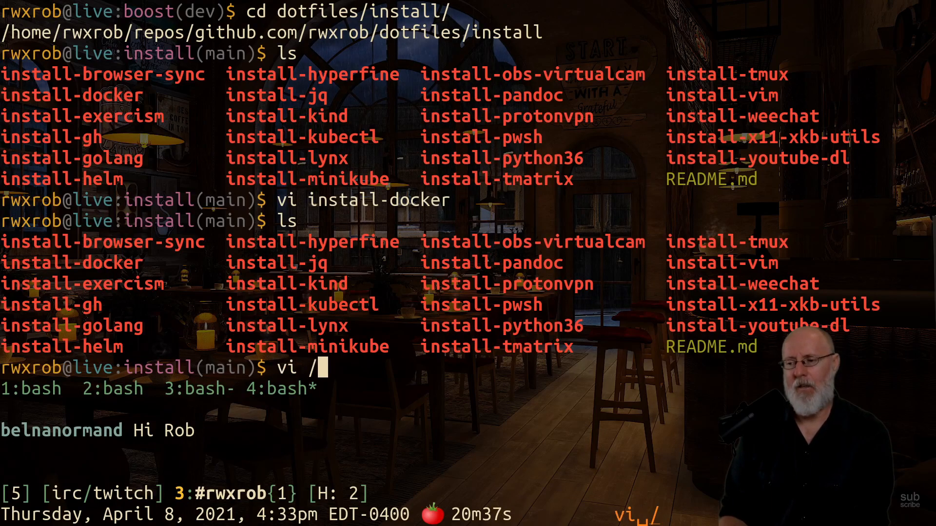
pyautogui.write('tmp/docker/install-docker')
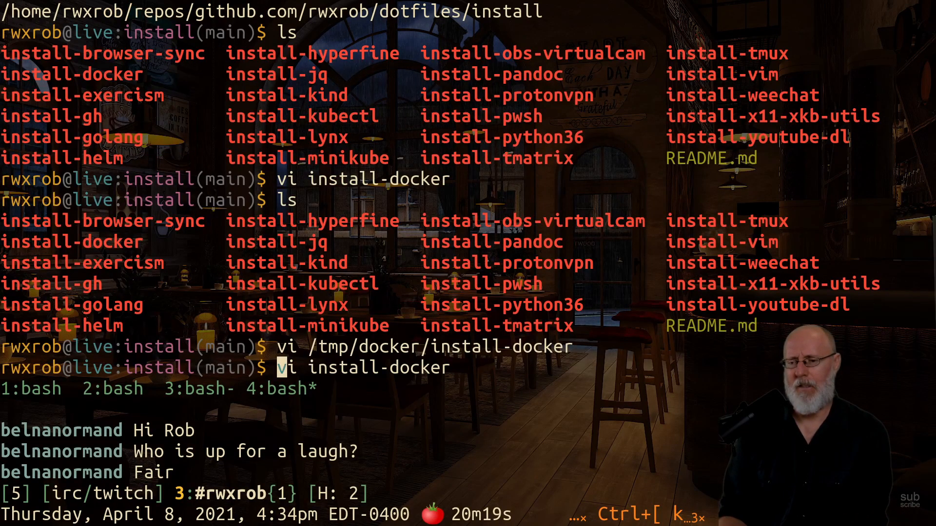
pyautogui.write('exit')
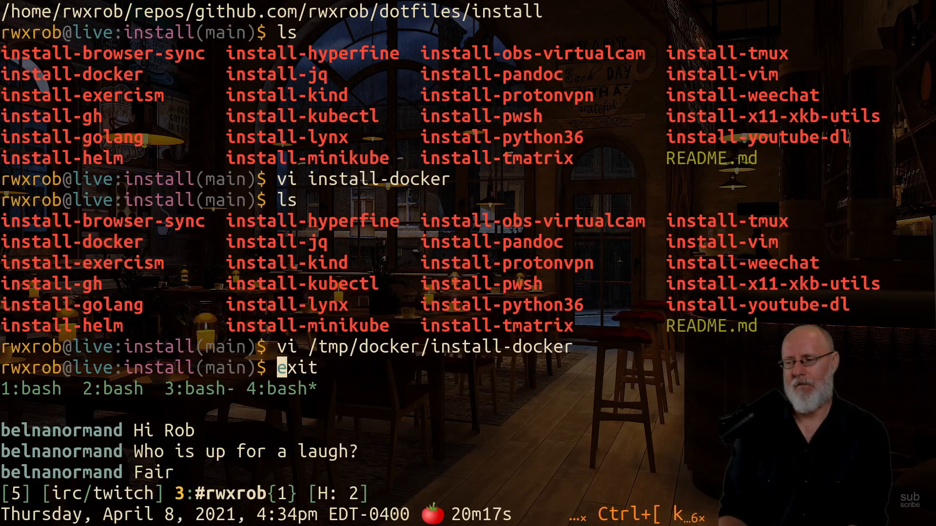